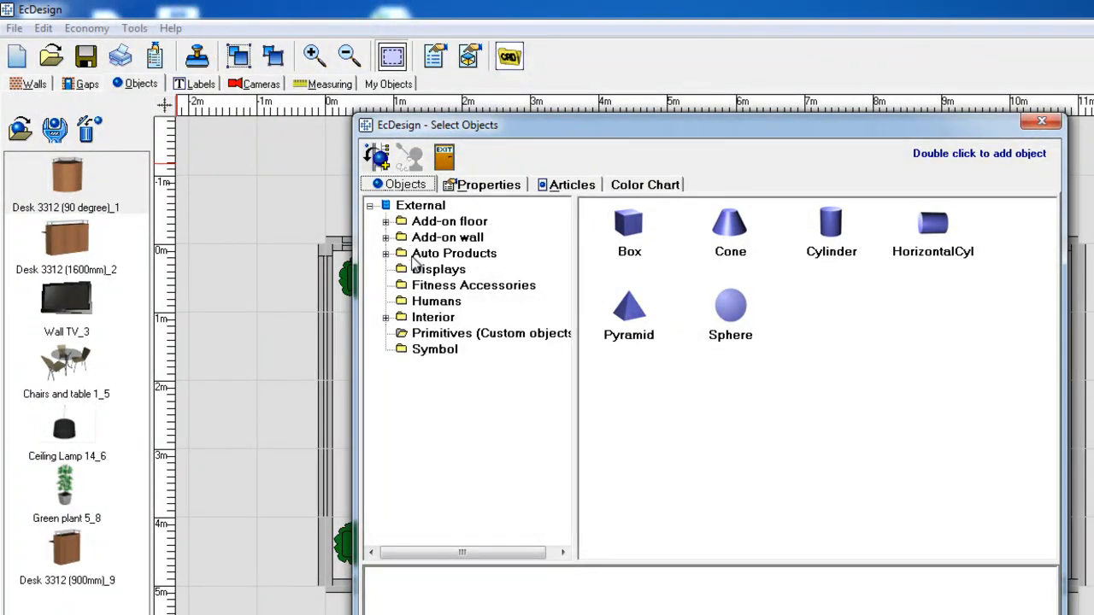
Pick the Box primitive from the Primitives custom objects folder
click(491, 332)
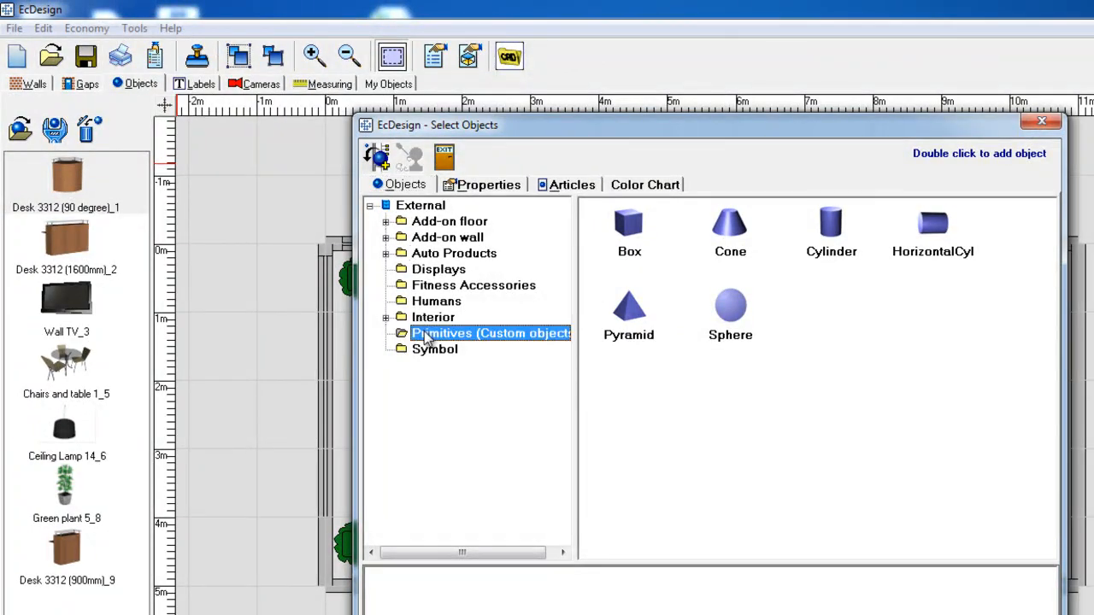
click(629, 231)
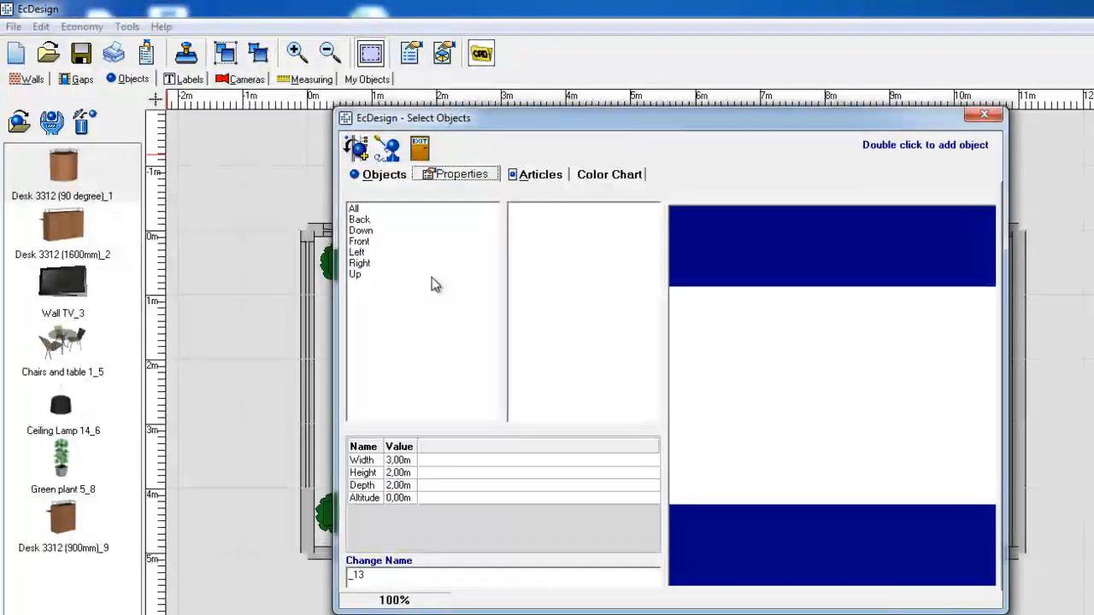
mouse_move(430, 264)
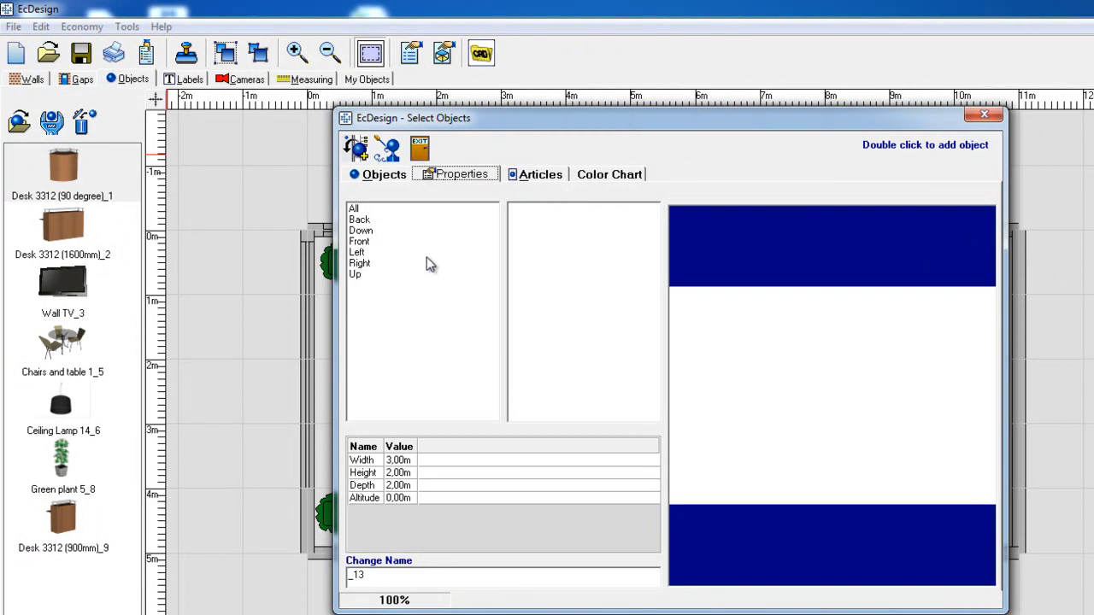
mouse_move(359, 252)
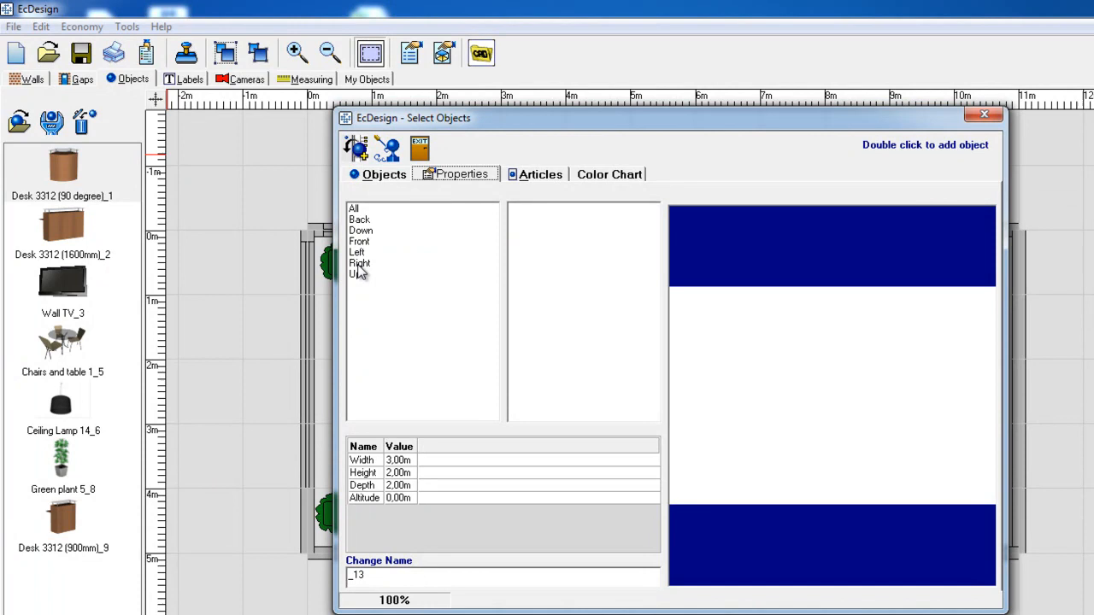
mouse_move(393, 488)
text(4)
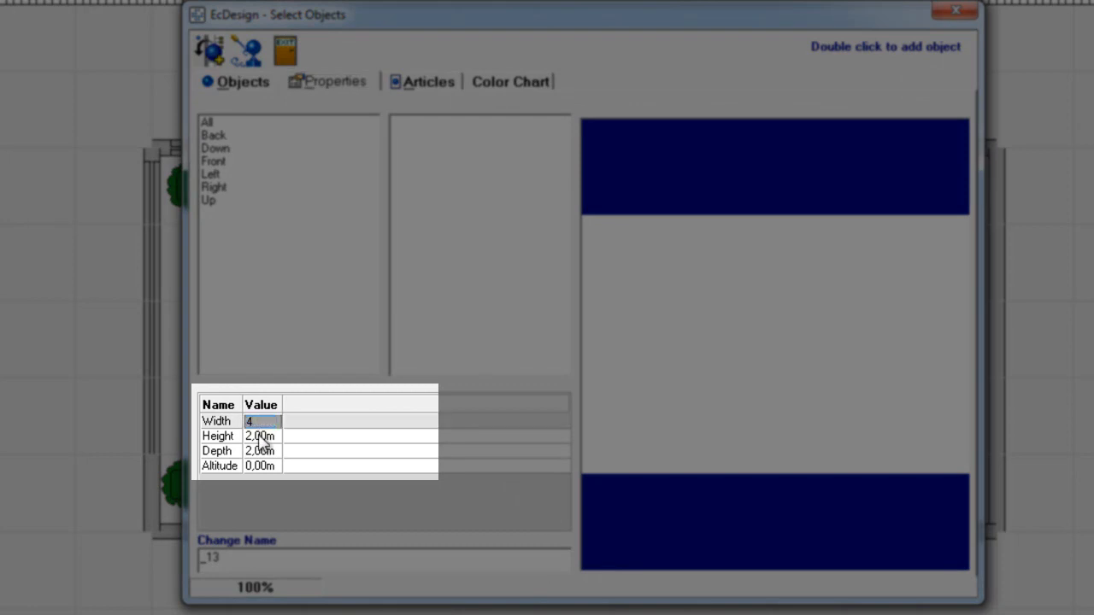
Set the box height to 0,02 m and depth to 5,00 m, keeping width 4 m
click(261, 436)
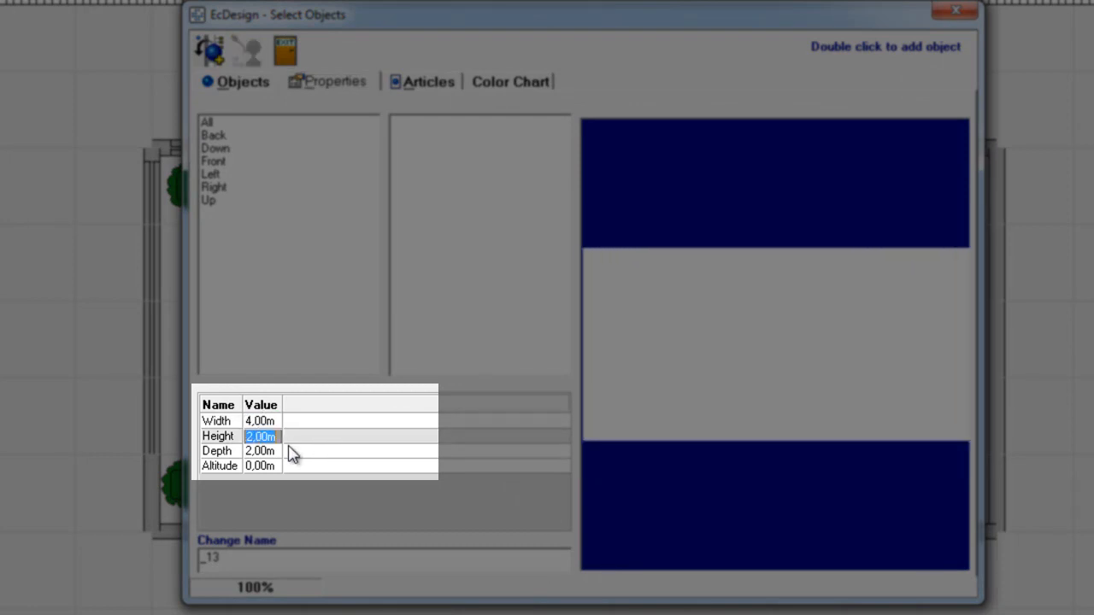
text(0,02)
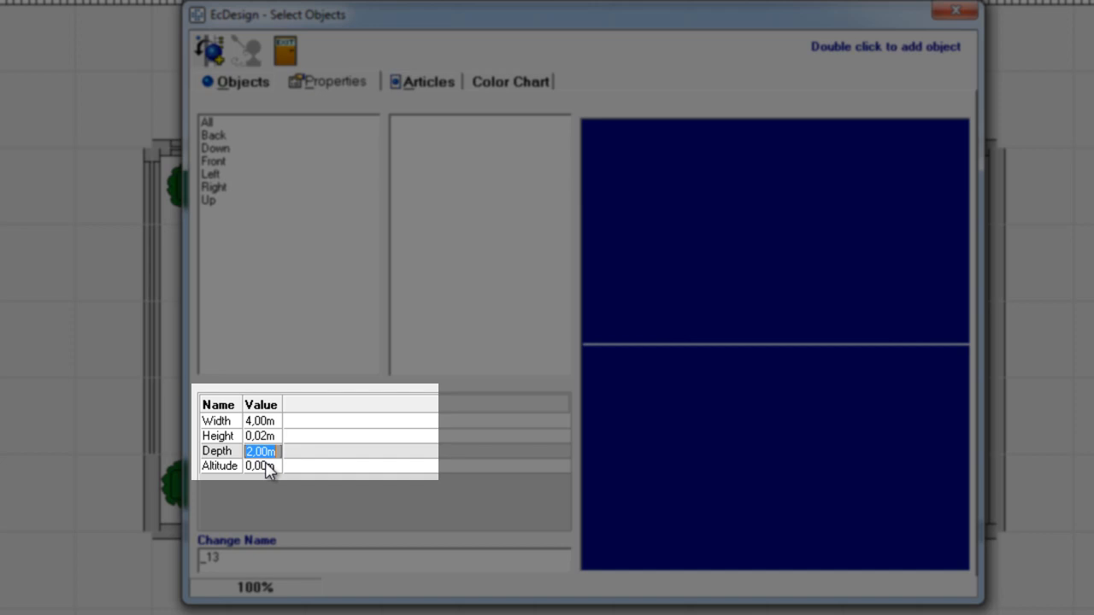
text(5,00m)
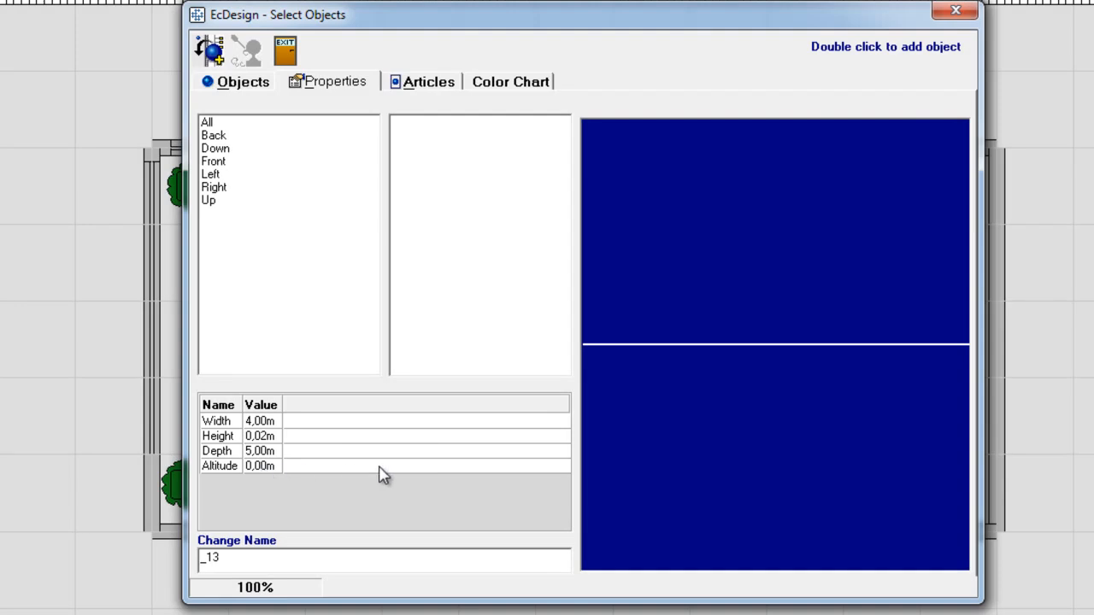
Select All in the faces list to show custom colour choices
click(207, 122)
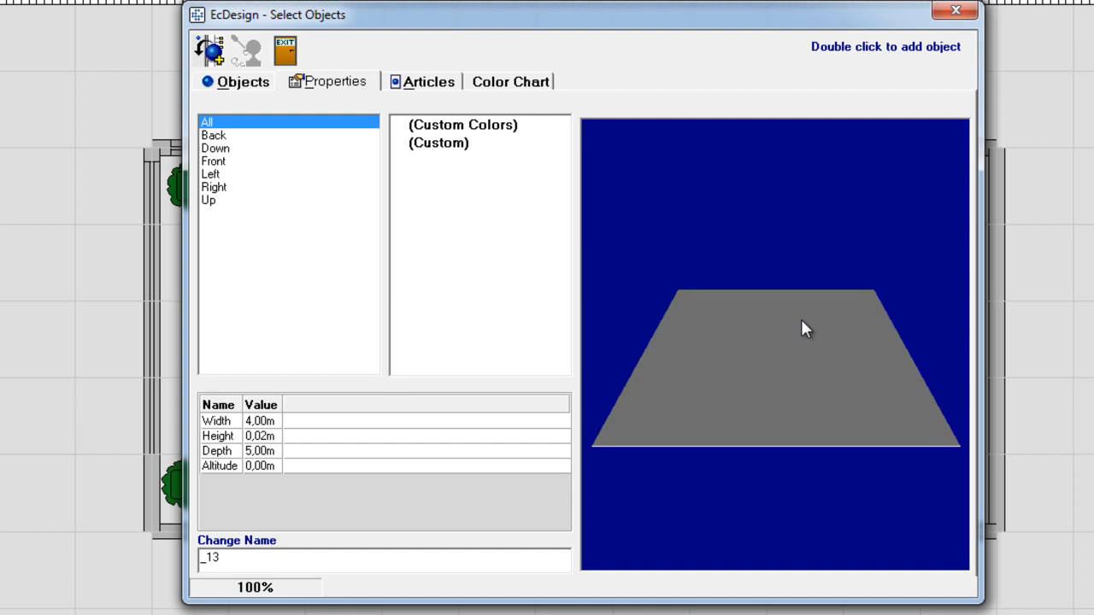
mouse_move(595, 291)
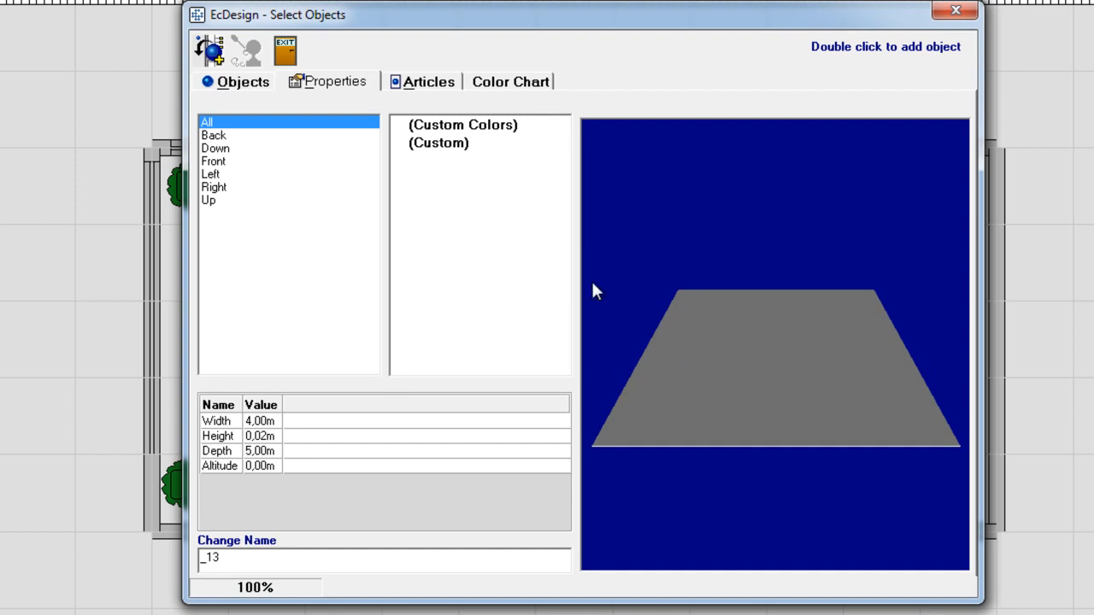
mouse_move(235, 128)
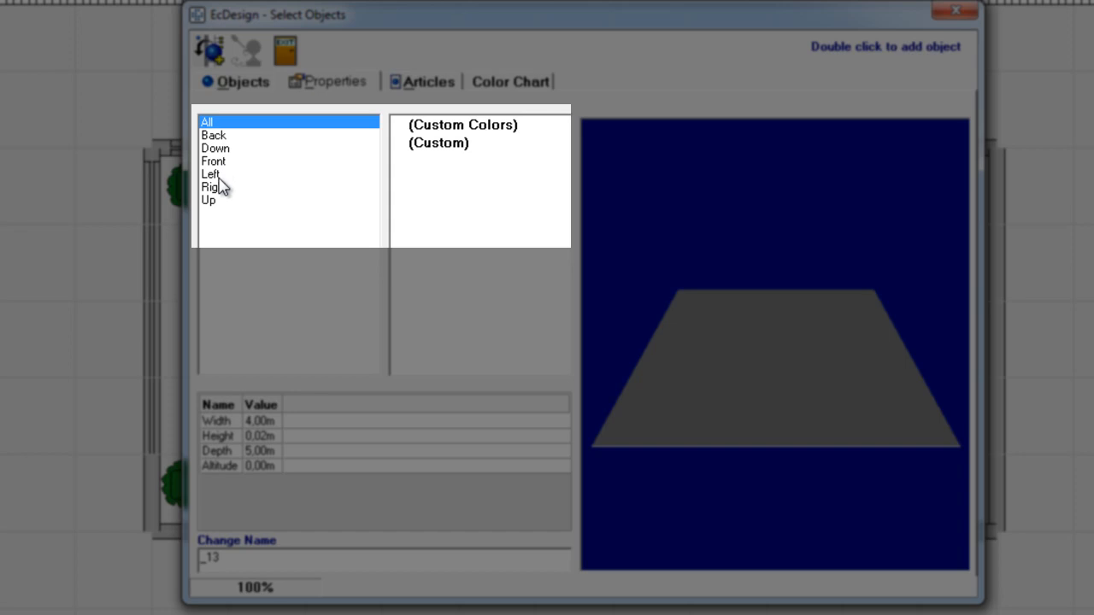
mouse_move(218, 128)
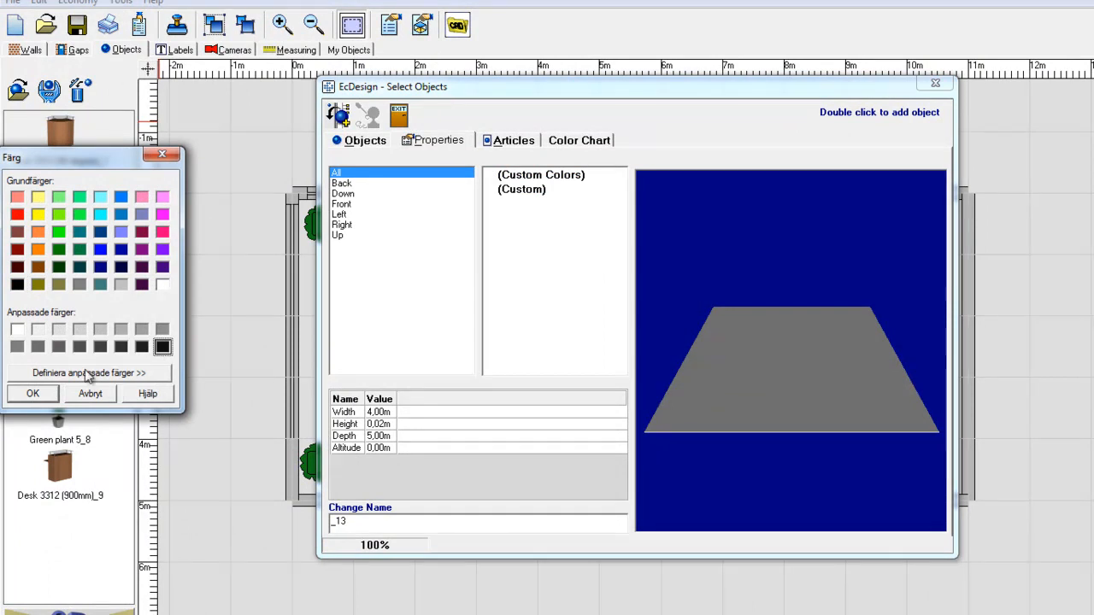
Confirm black as the custom colour for all box faces
click(32, 393)
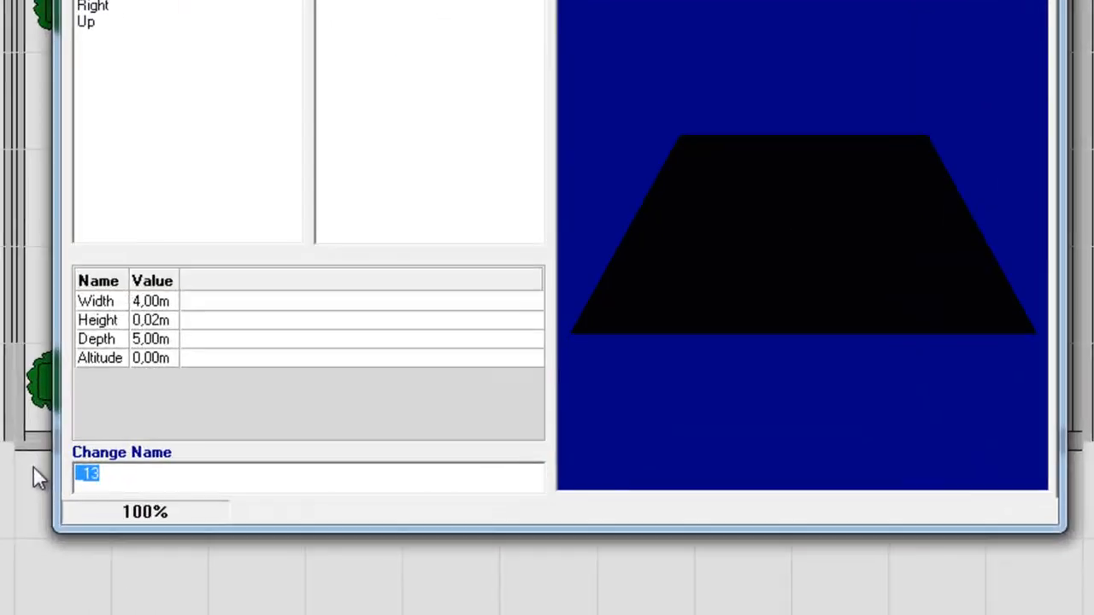
Type the name 'Black floor' for the black slab
text(Bla)
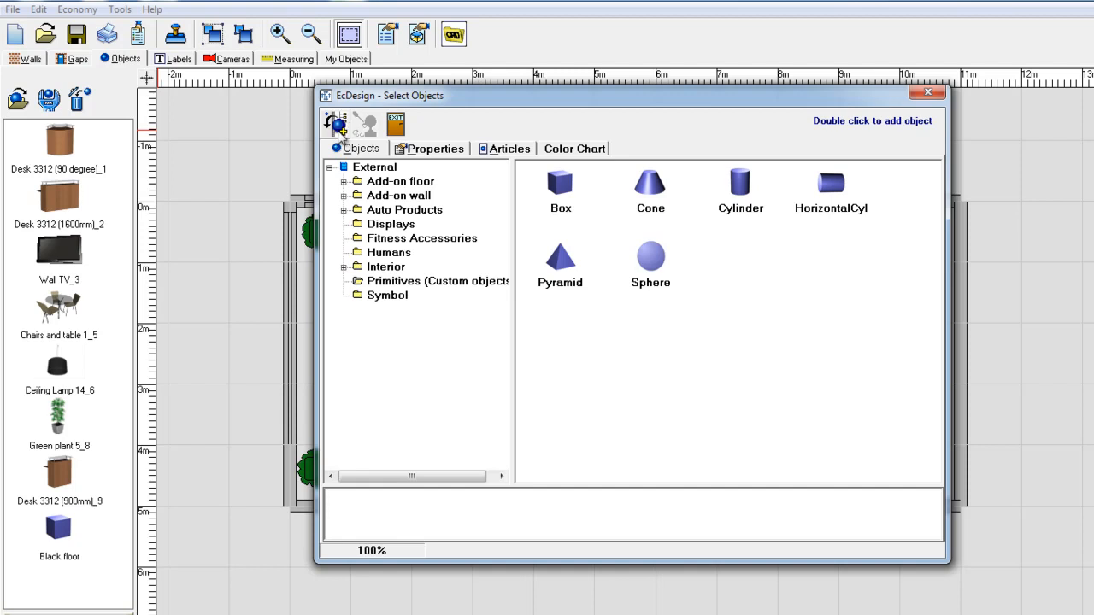
mouse_move(79, 543)
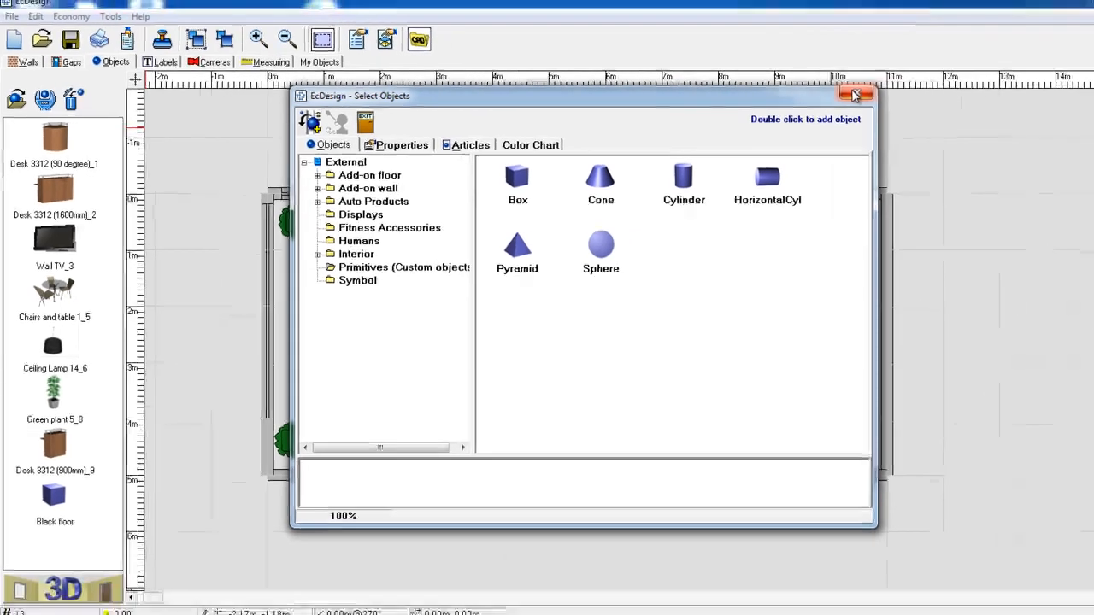
Close Select Objects and pick 'Black floor' from the object toolbar
click(855, 94)
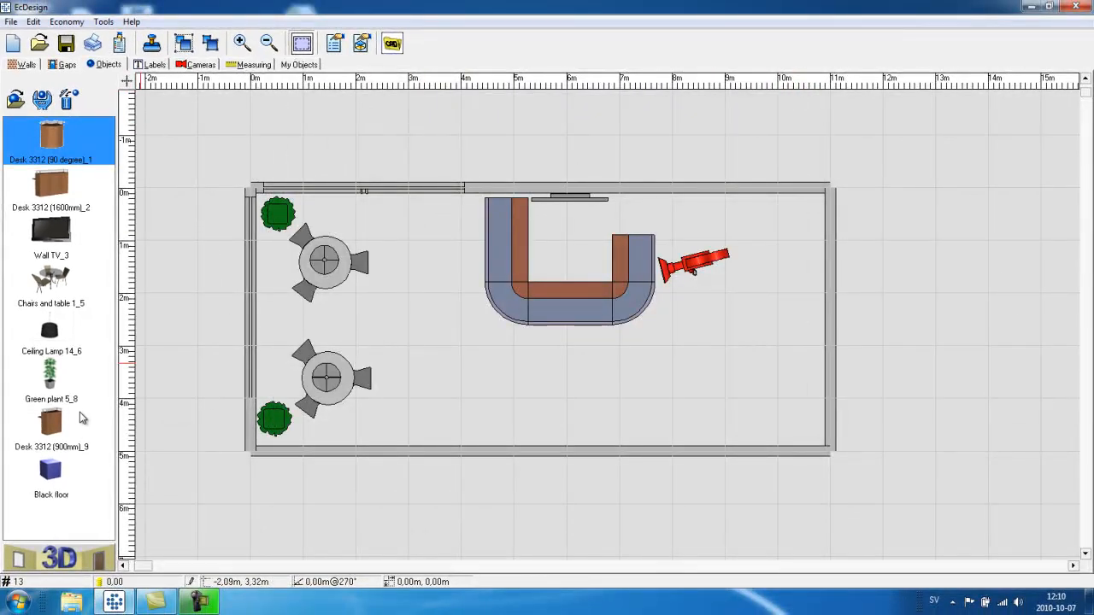
click(50, 474)
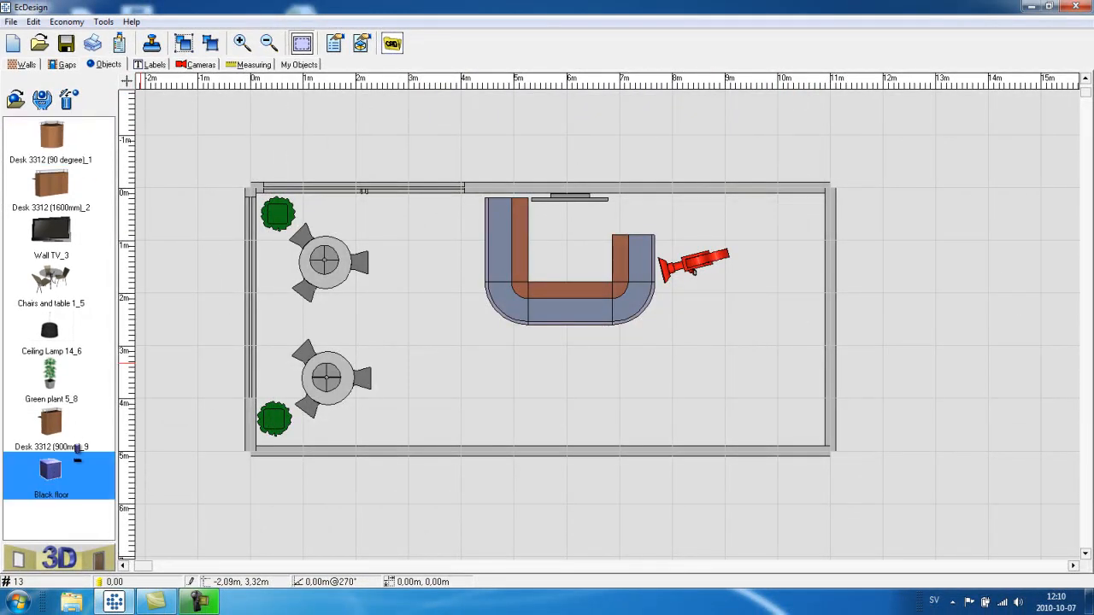